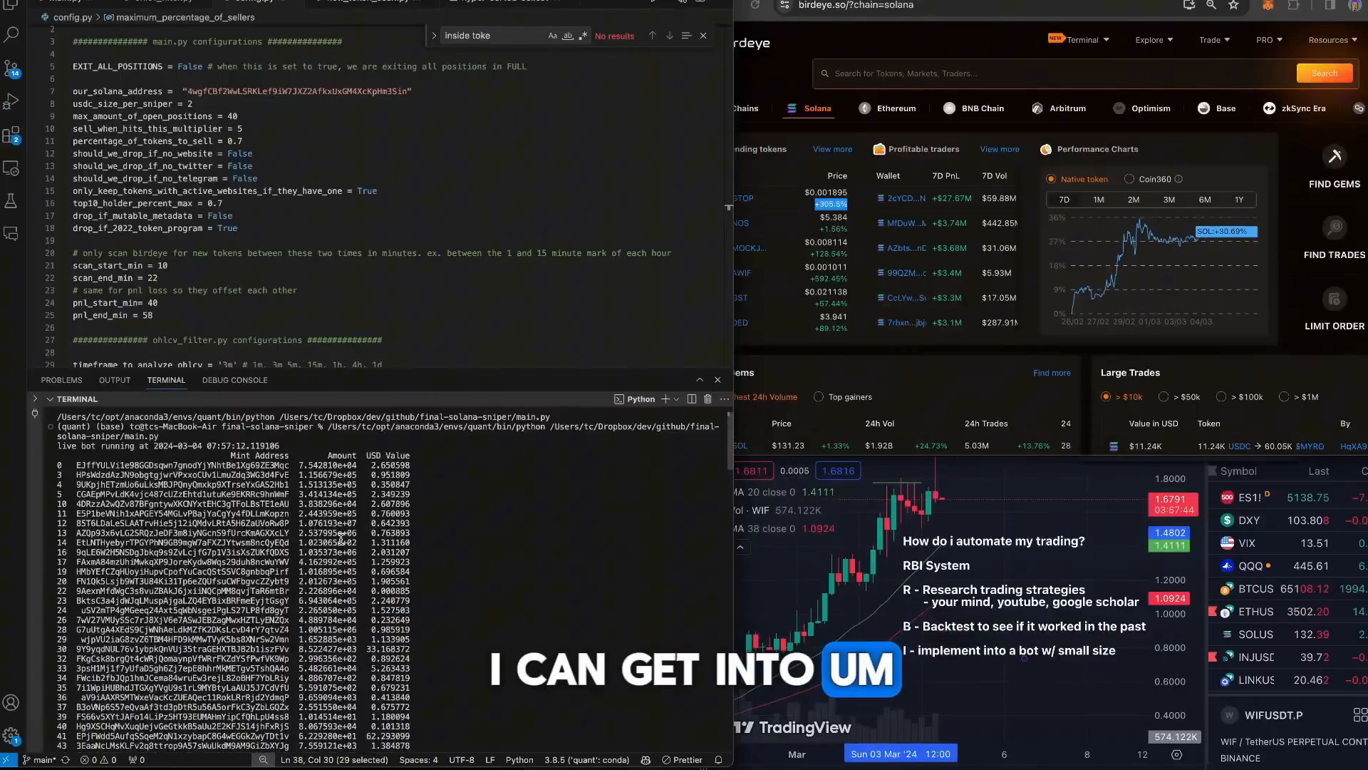
Step: Browse the final-solana-sniper project files in the Explorer while main.py keeps scanning tokens
scroll(down, 3)
text(40)
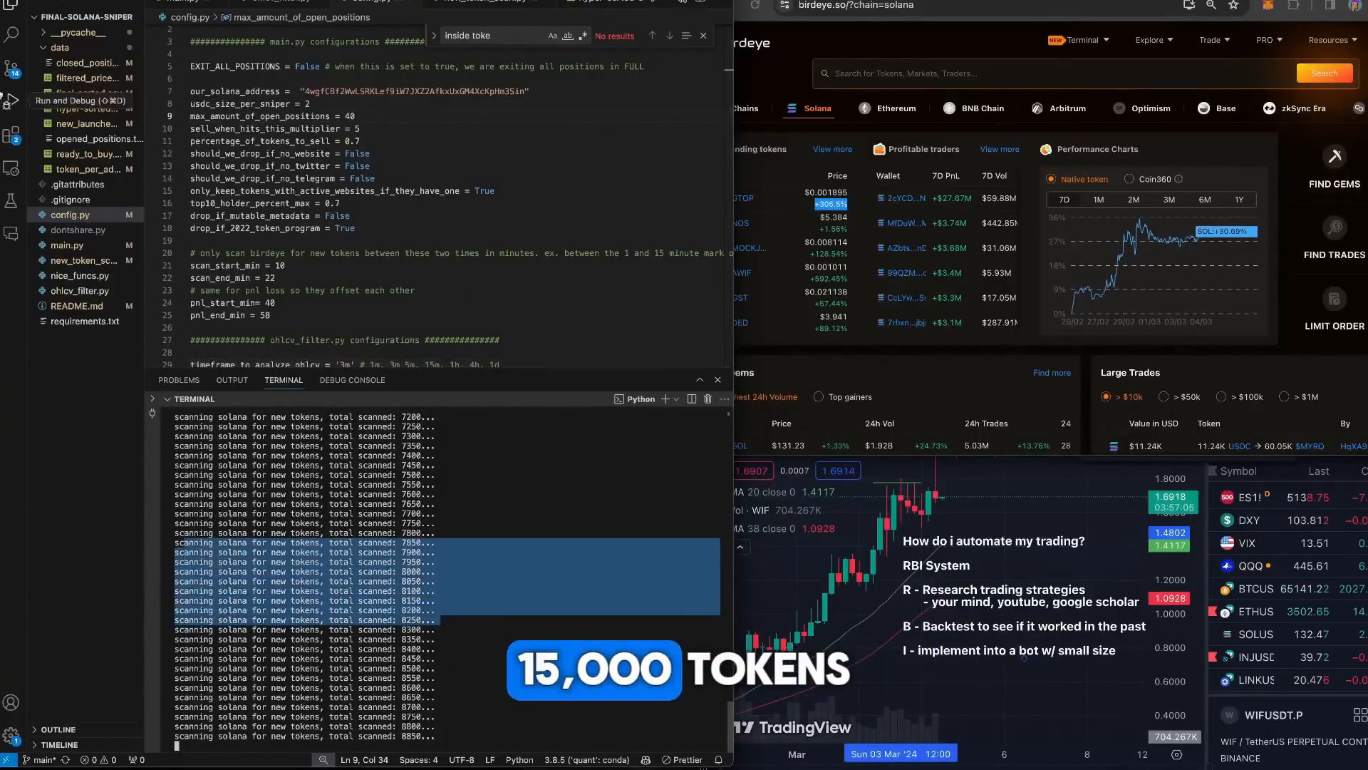
Step: View filtered_pricechange_with_urls.csv from the data folder, showing about 246 token rows
click(82, 77)
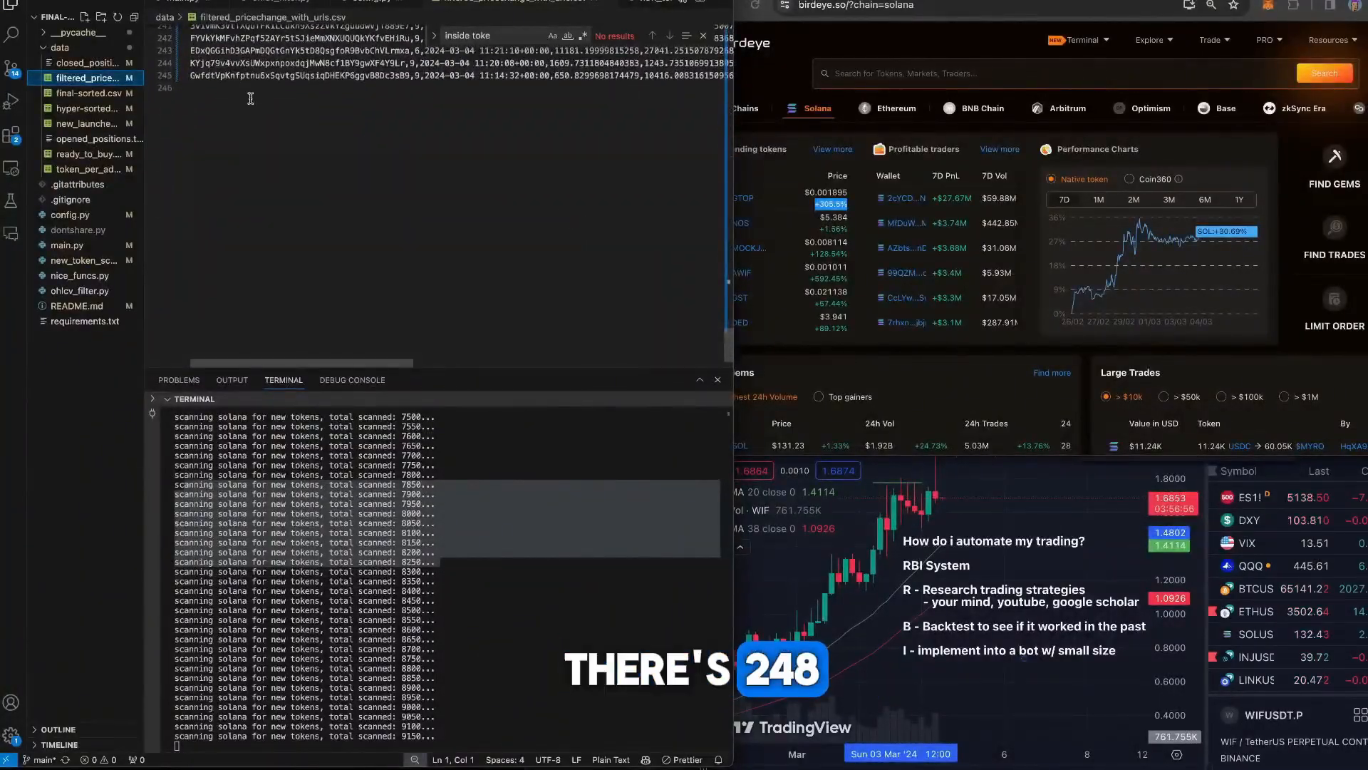
click(85, 94)
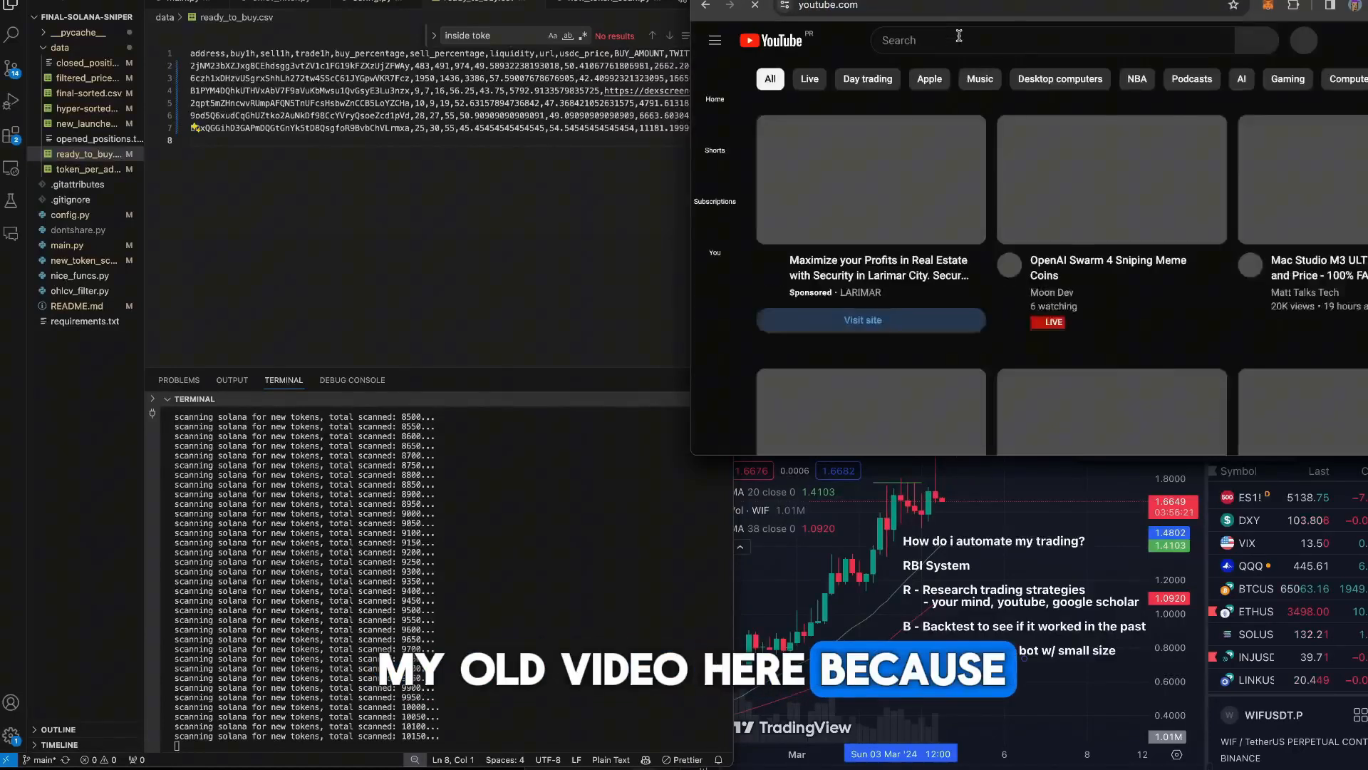
Step: Search YouTube for "moo" to surface the moon dev video suggestions
text(moo)
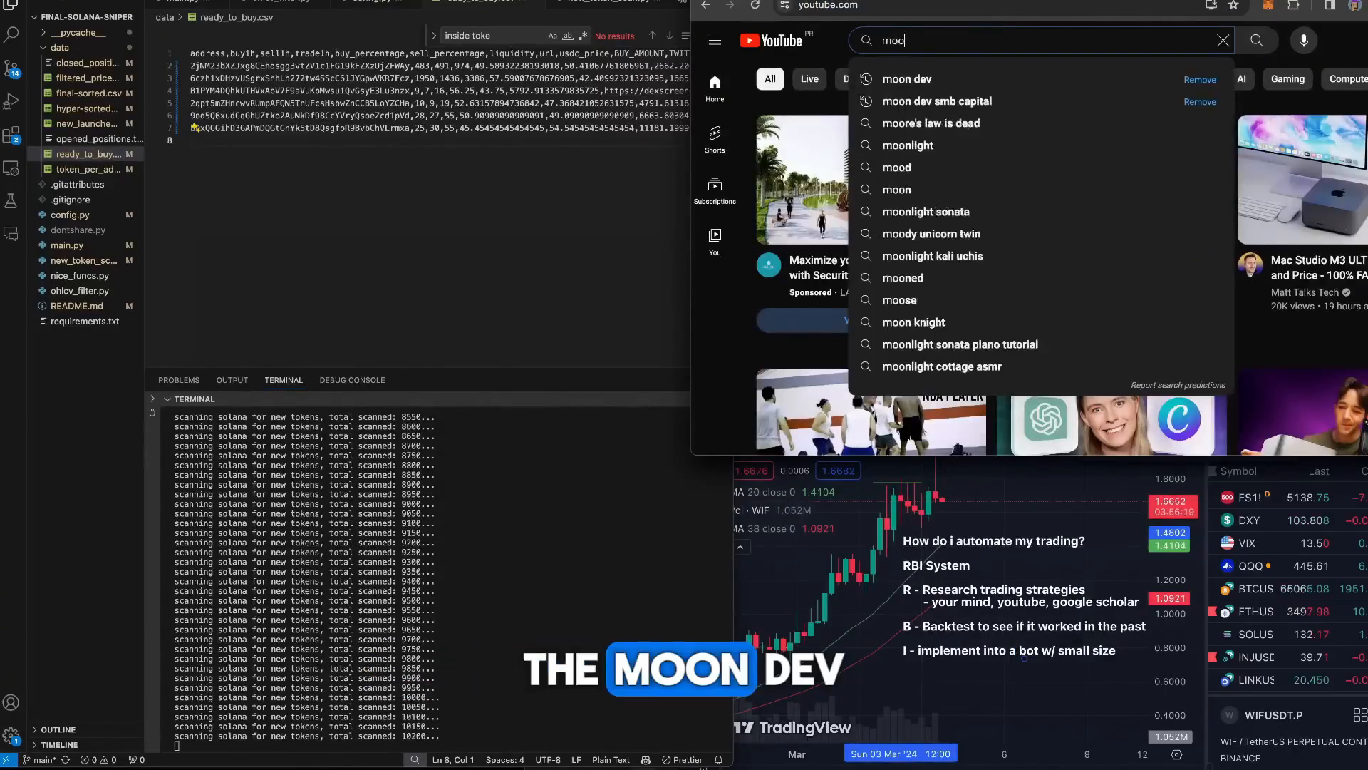